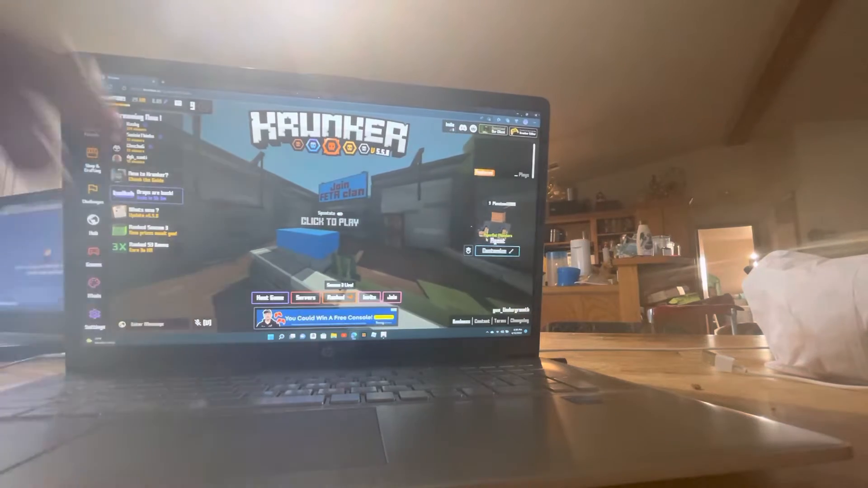
Show the player list for the current Krunker lobby session.
{"action": "left_click", "coordinate": [495, 250]}
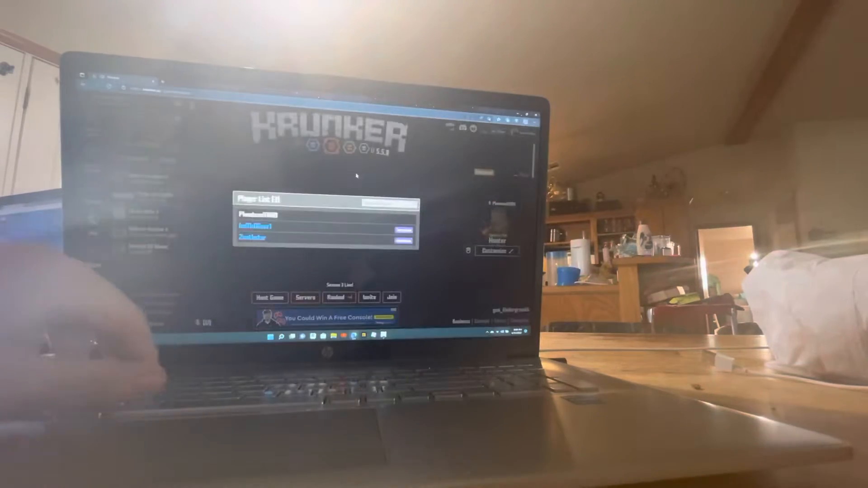
Dismiss the player list so the lobby loads the neon-lit city map.
{"action": "left_click", "coordinate": [390, 297]}
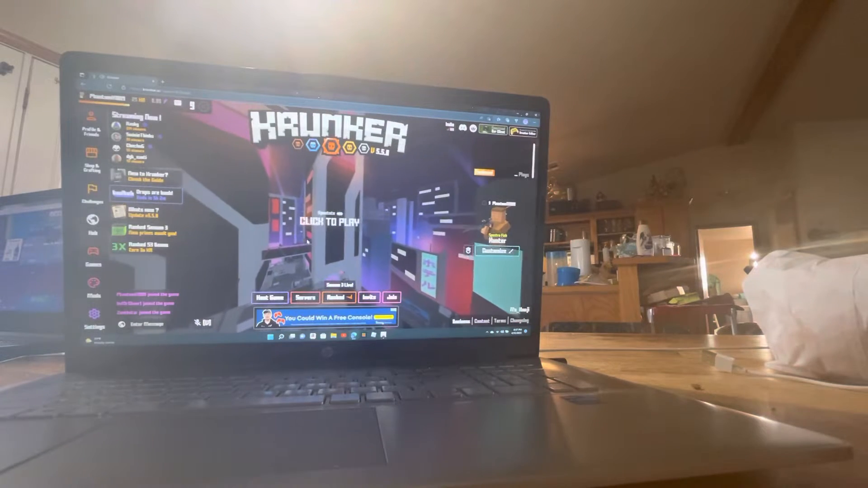
Start the match and return to the lobby on the desert-style map.
{"action": "left_click", "coordinate": [329, 220]}
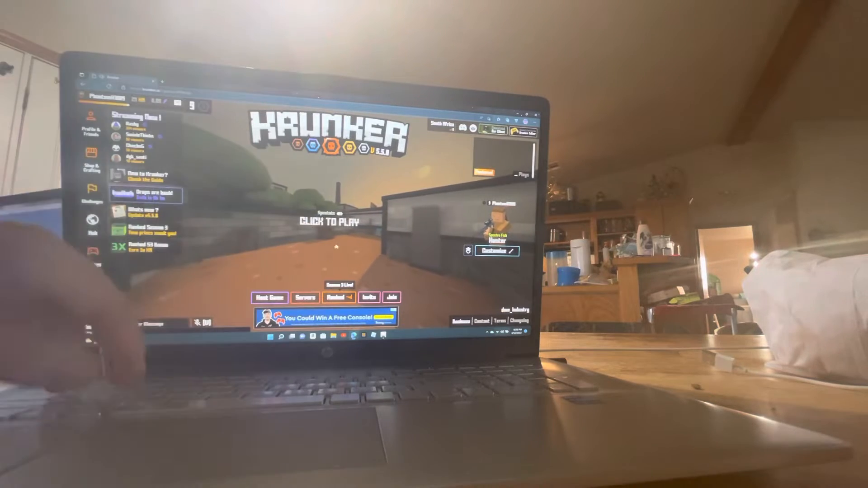
View the class loadout with primary, secondary, melee, attachment and scope slots.
{"action": "left_click", "coordinate": [329, 222]}
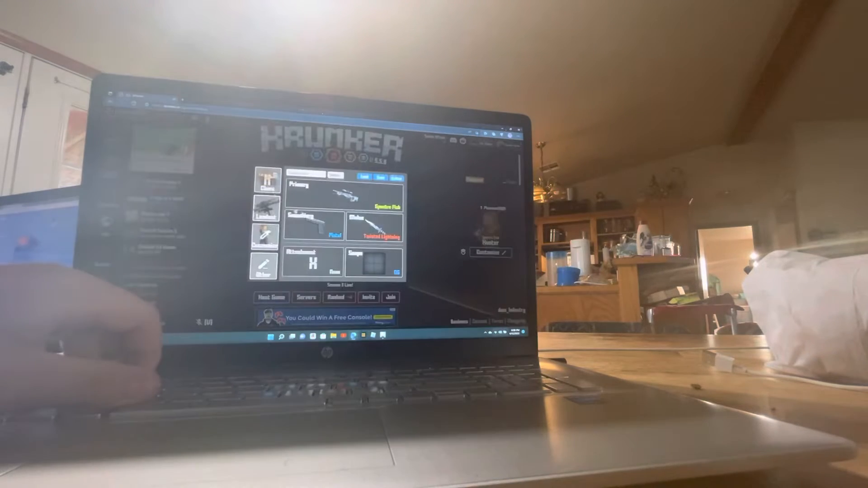
Leave the loadout and finish the round, landing back in the lobby on a dusty street map.
{"action": "left_click", "coordinate": [265, 178]}
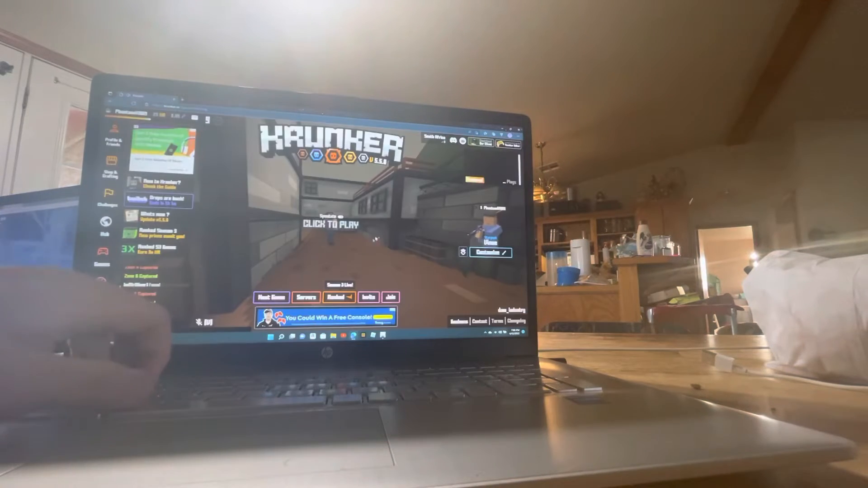
Join the capture-the-flag round and return to the lobby on a map with a clan banner.
{"action": "left_click", "coordinate": [332, 225]}
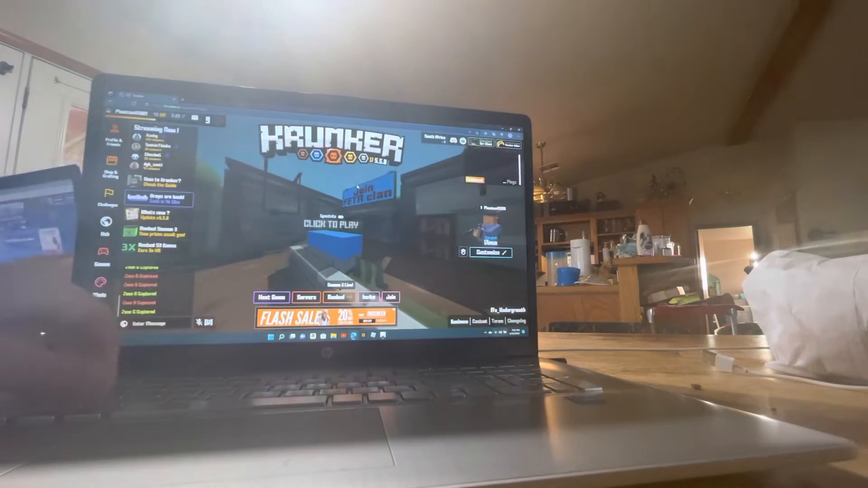
{"action": "left_click", "coordinate": [329, 224]}
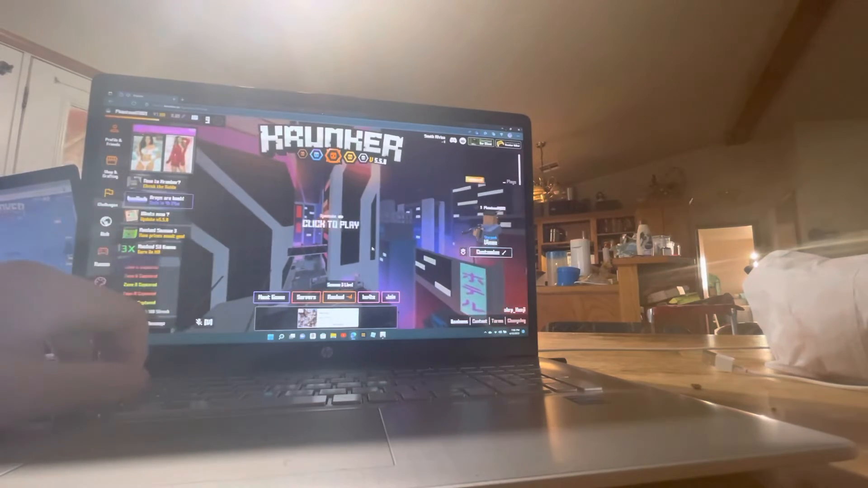
Play out the capture-the-flag match and rejoin as the green outdoor flag map loads.
{"action": "left_click", "coordinate": [326, 226]}
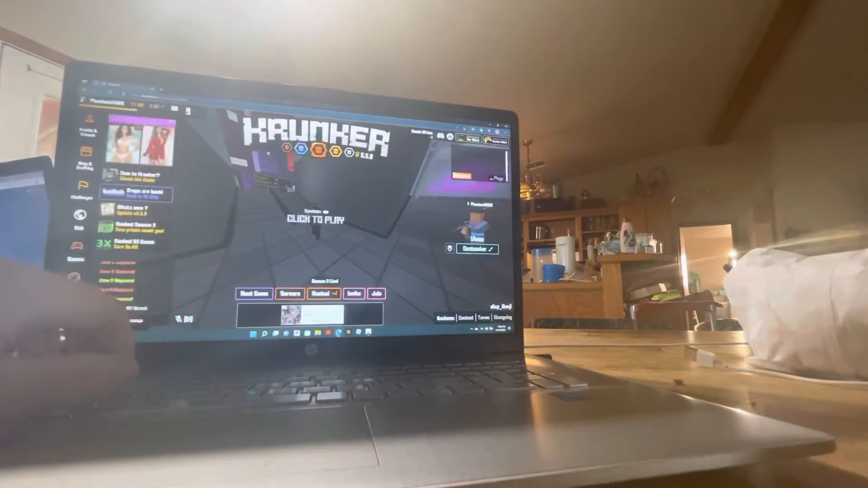
{"action": "left_click", "coordinate": [315, 220]}
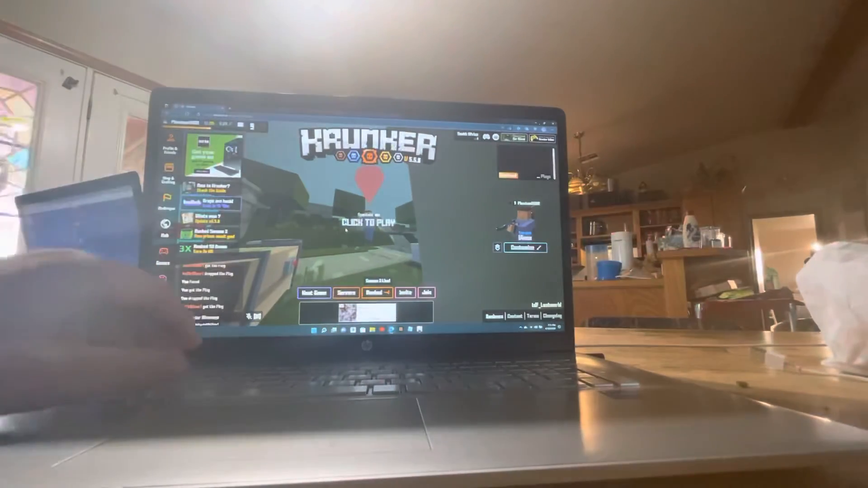
Play the flag round through and wait in the lobby for the grey stone map.
{"action": "left_click", "coordinate": [363, 225]}
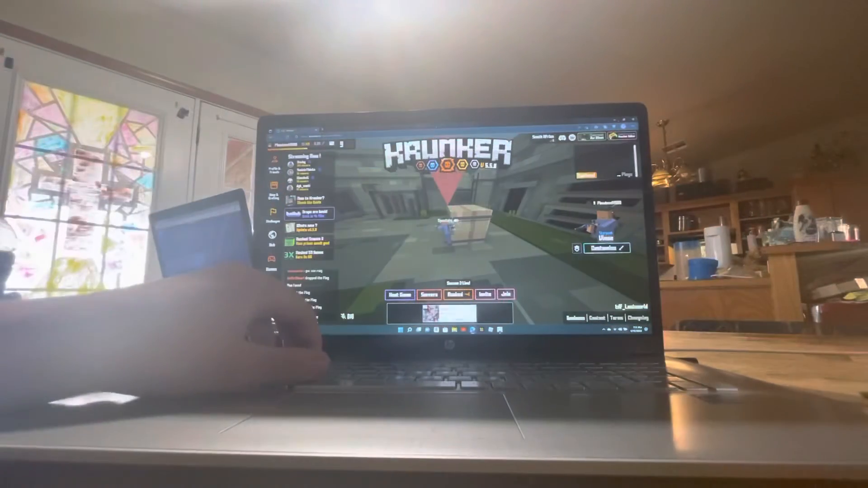
{"action": "left_click", "coordinate": [505, 294]}
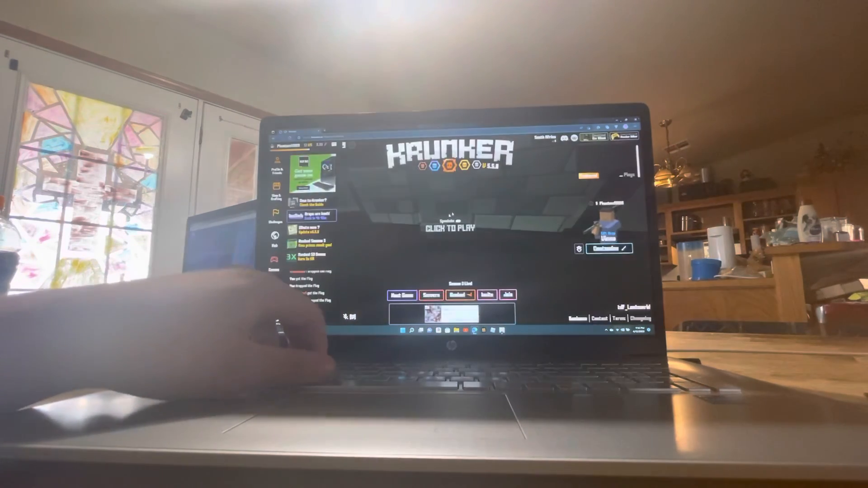
Spawn into the live match on the grey stone map via 'Click to Play'.
{"action": "left_click", "coordinate": [449, 228]}
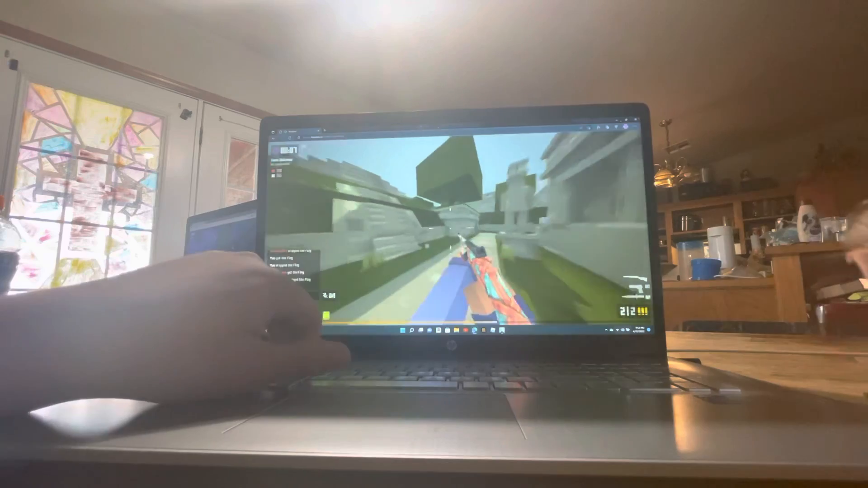